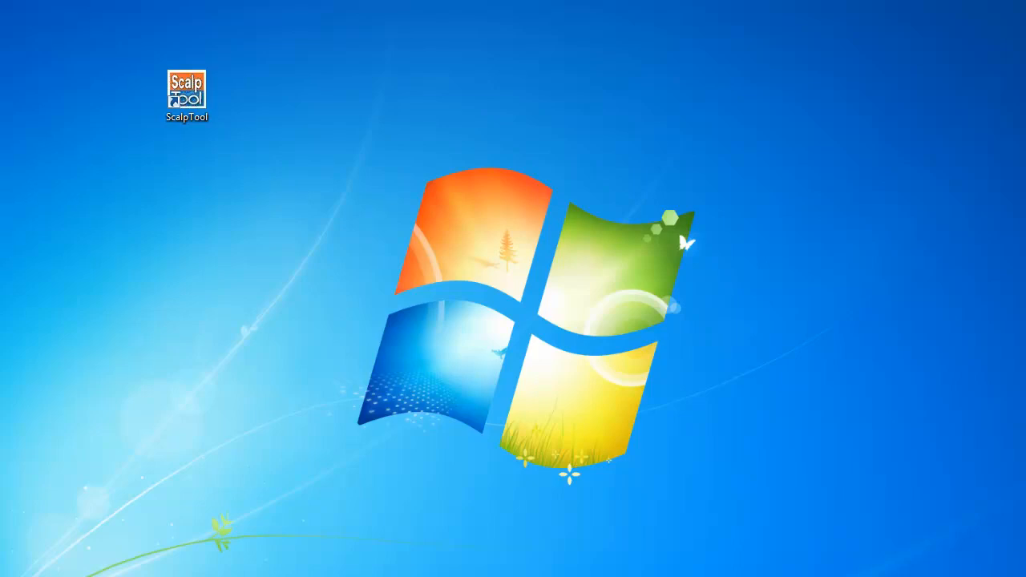
mouse_move(364, 39)
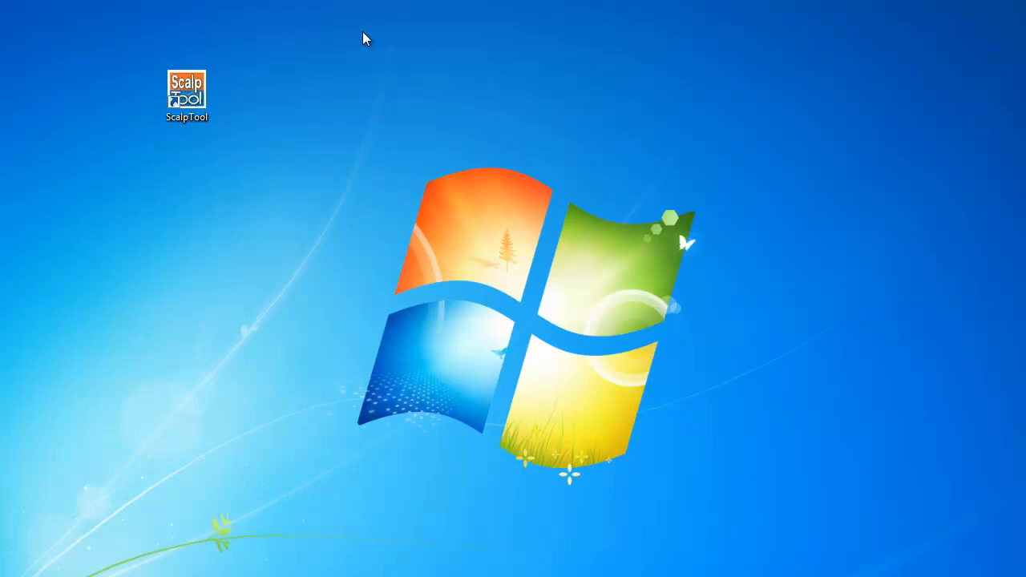
- Launch ScalpTool from its desktop icon to bring up the login window
double_click(186, 92)
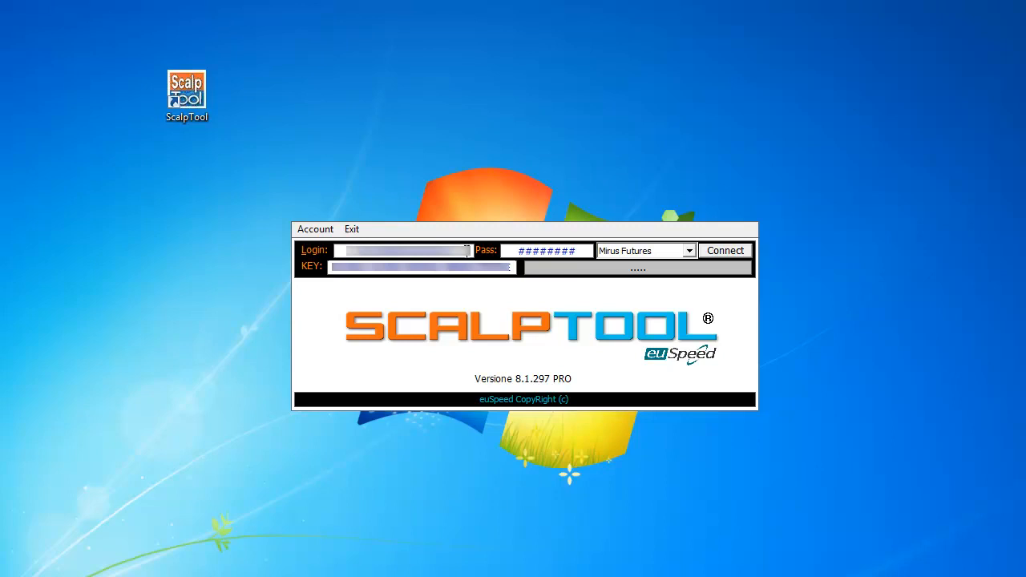
click(405, 251)
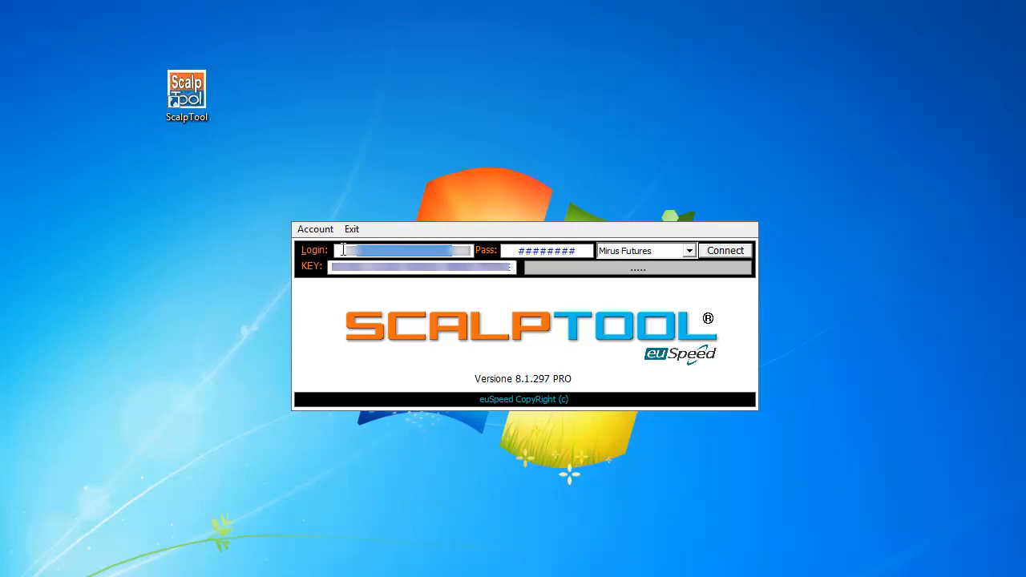
click(548, 250)
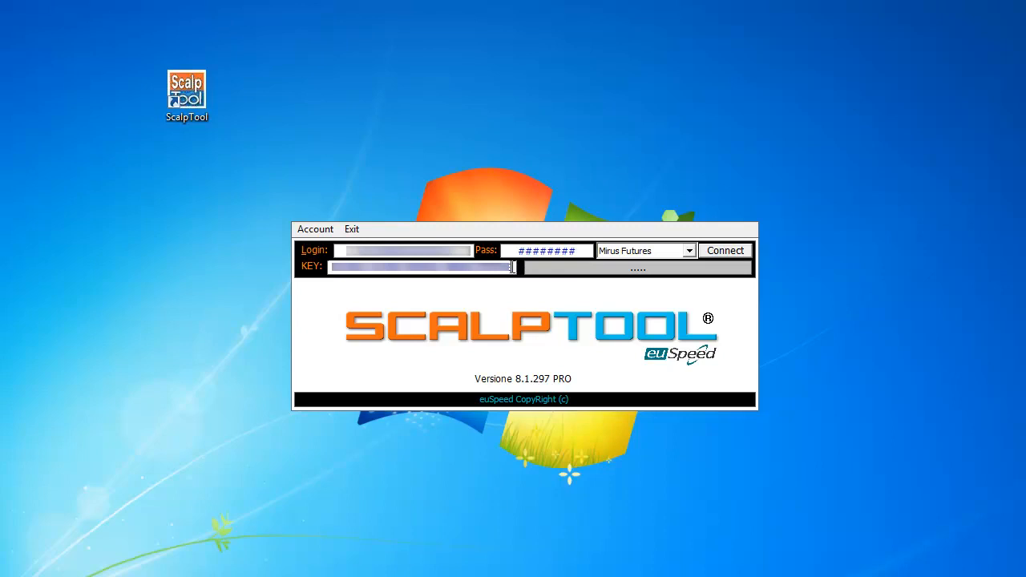
triple_click(421, 267)
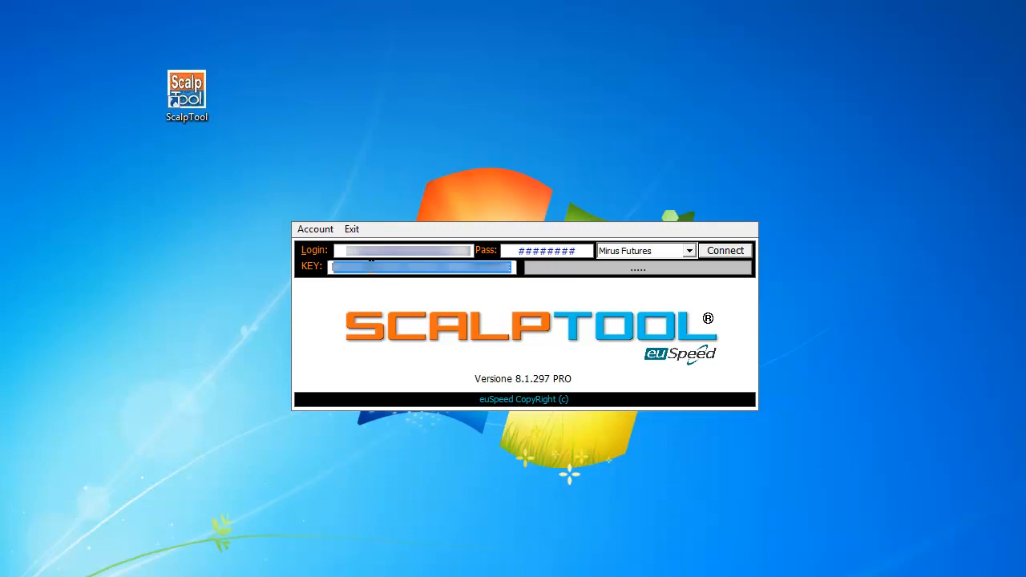
click(315, 230)
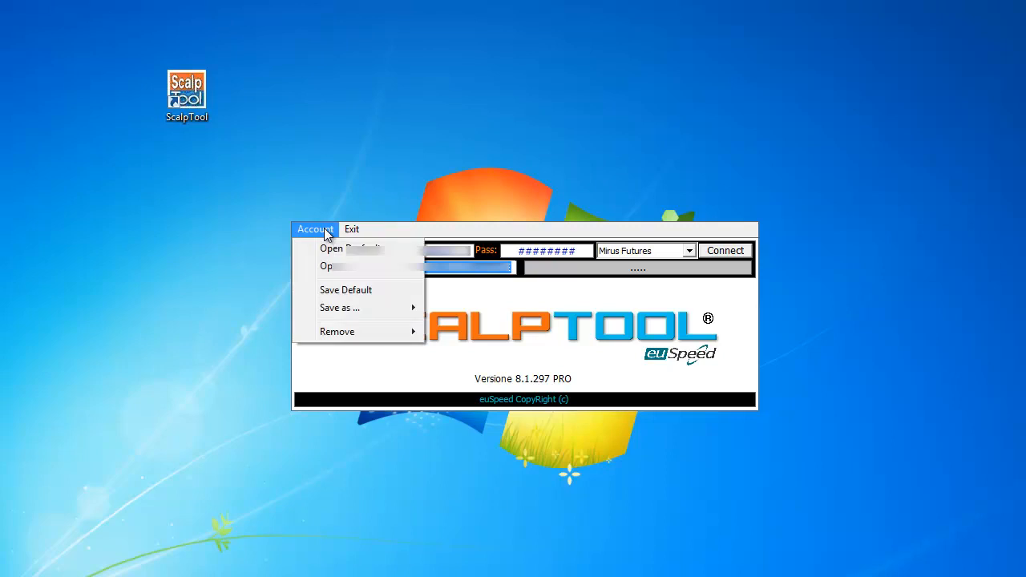
mouse_move(345, 289)
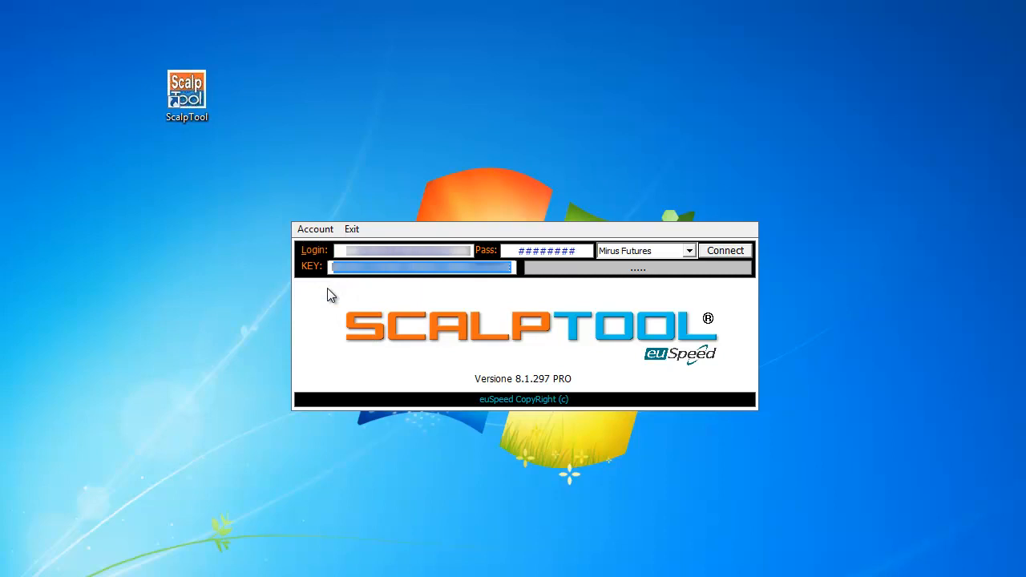
mouse_move(469, 255)
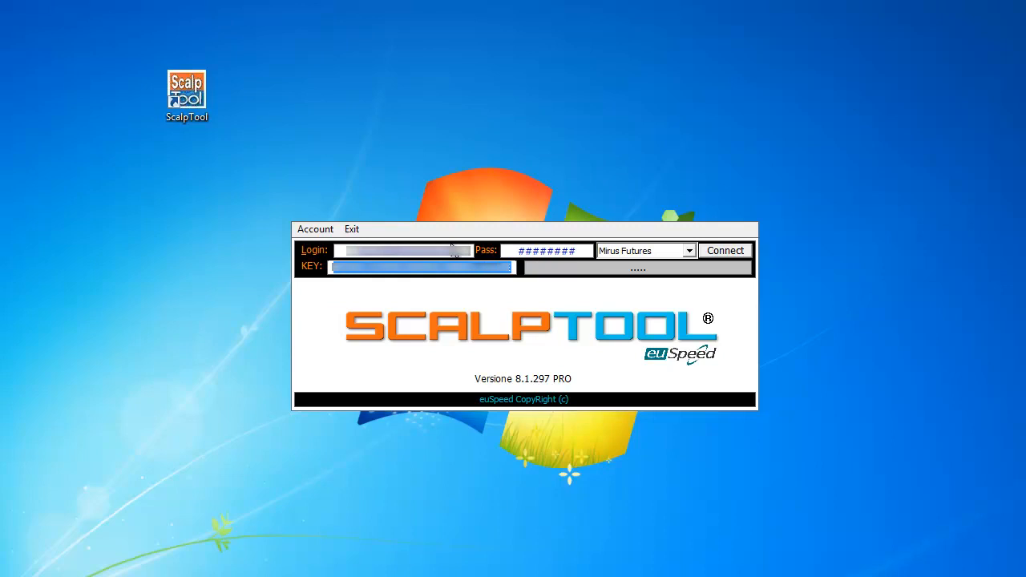
mouse_move(716, 273)
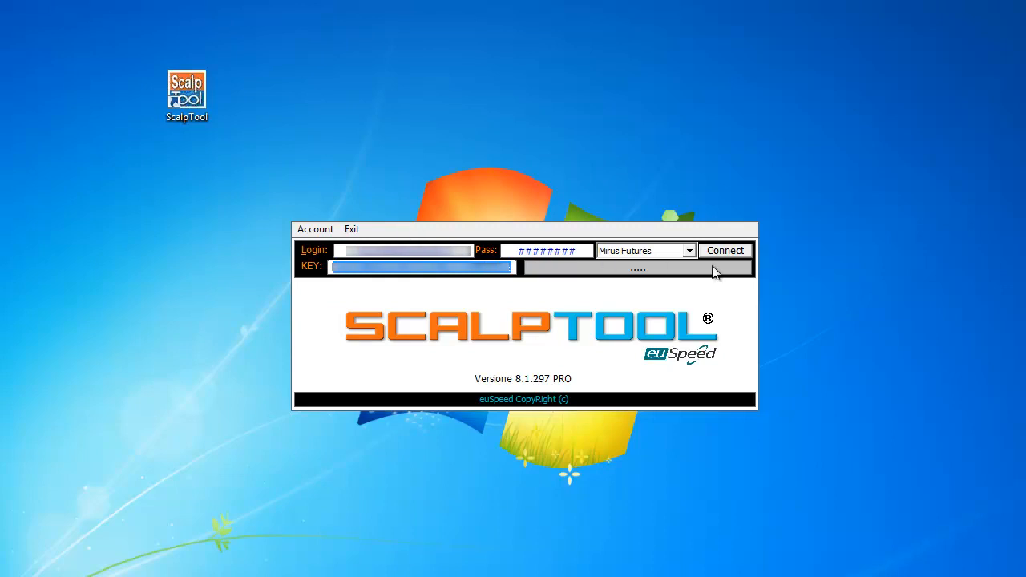
mouse_move(725, 256)
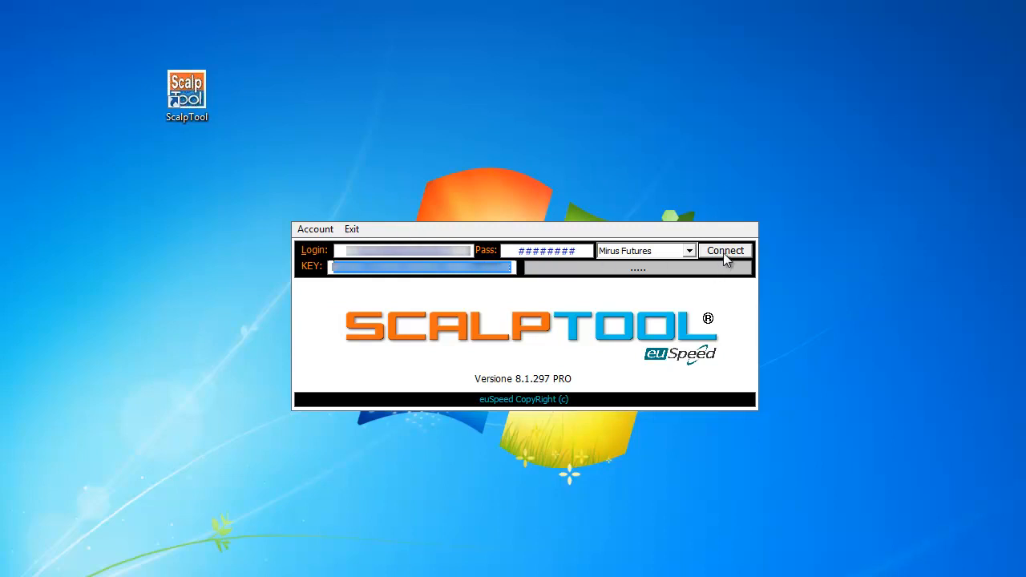
- Connect to ScalpTool using the Simulation option instead of a live account
click(725, 250)
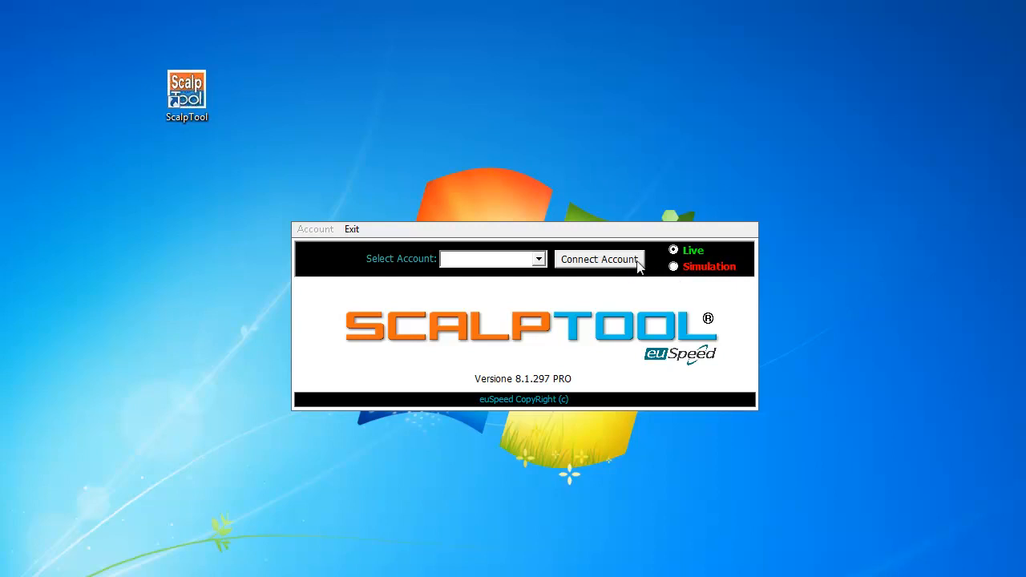
click(674, 267)
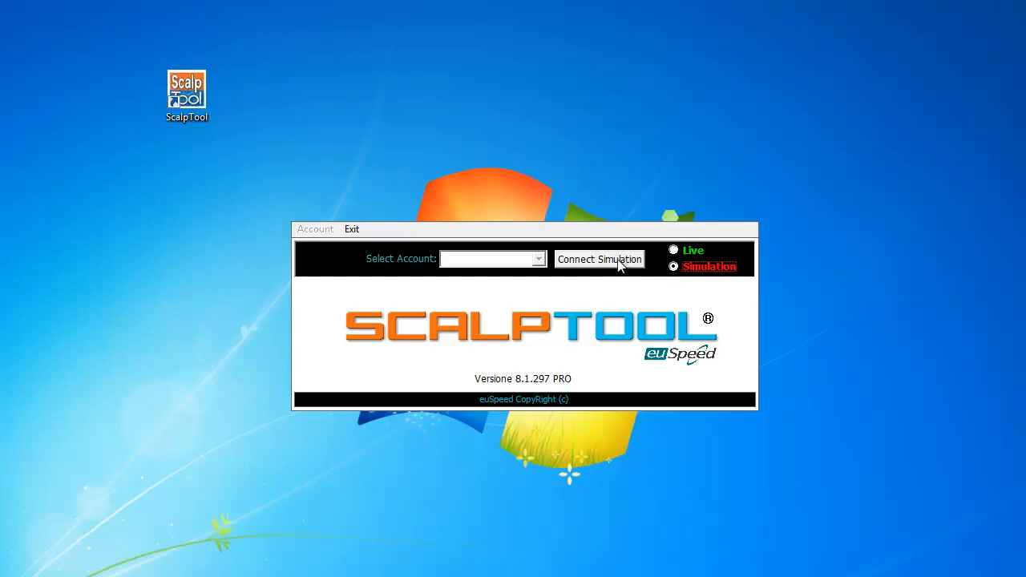
click(599, 259)
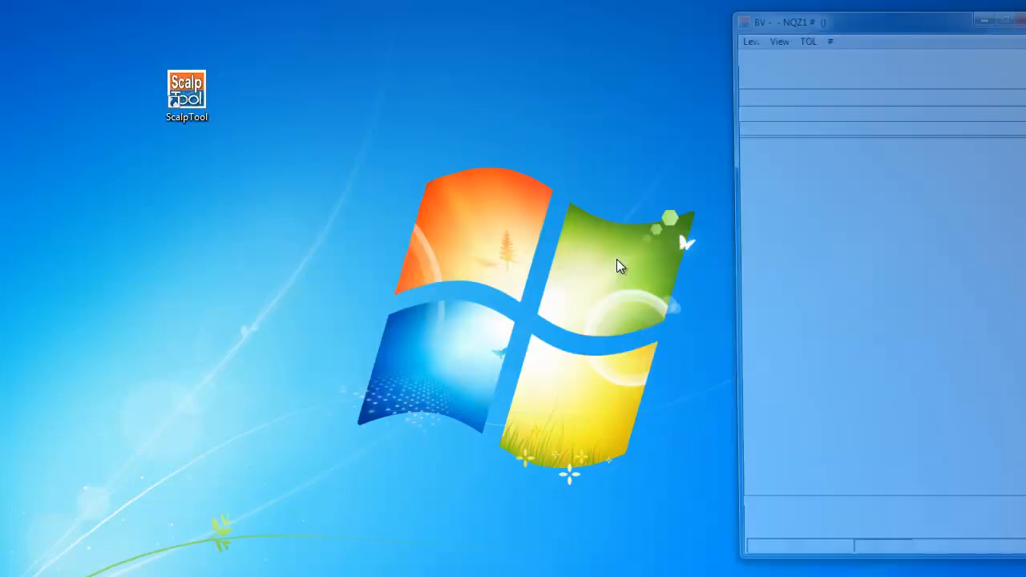
double_click(186, 93)
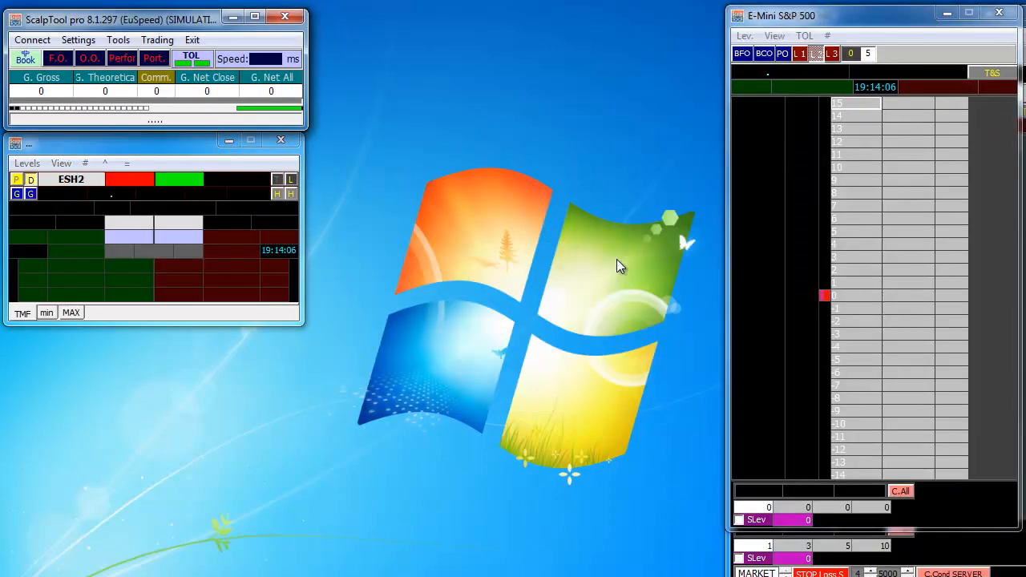